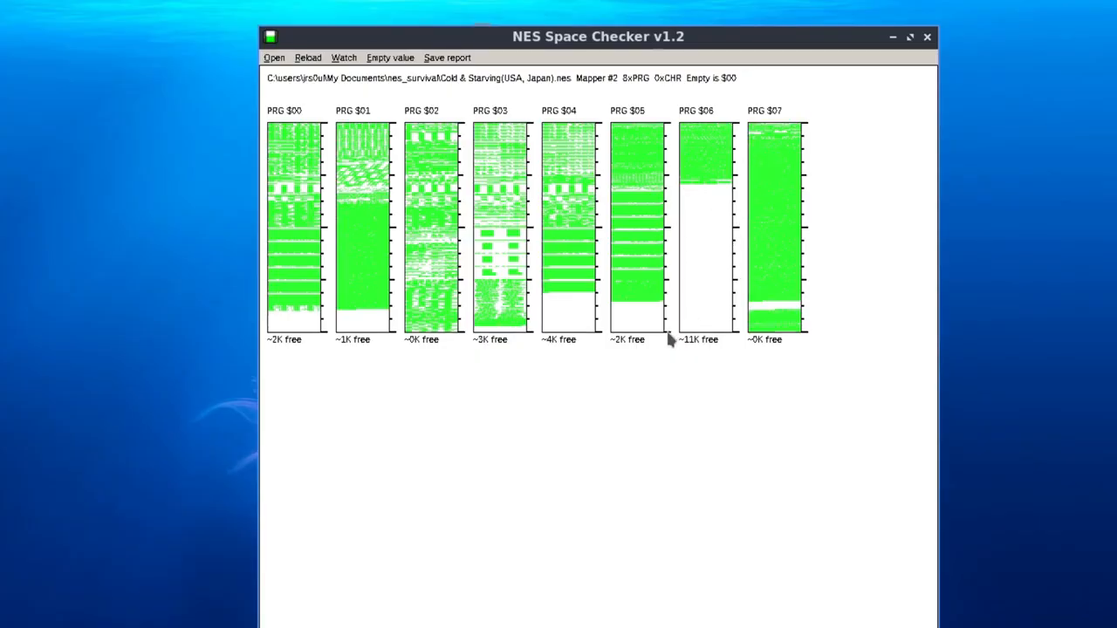
pyautogui.moveTo(583, 309)
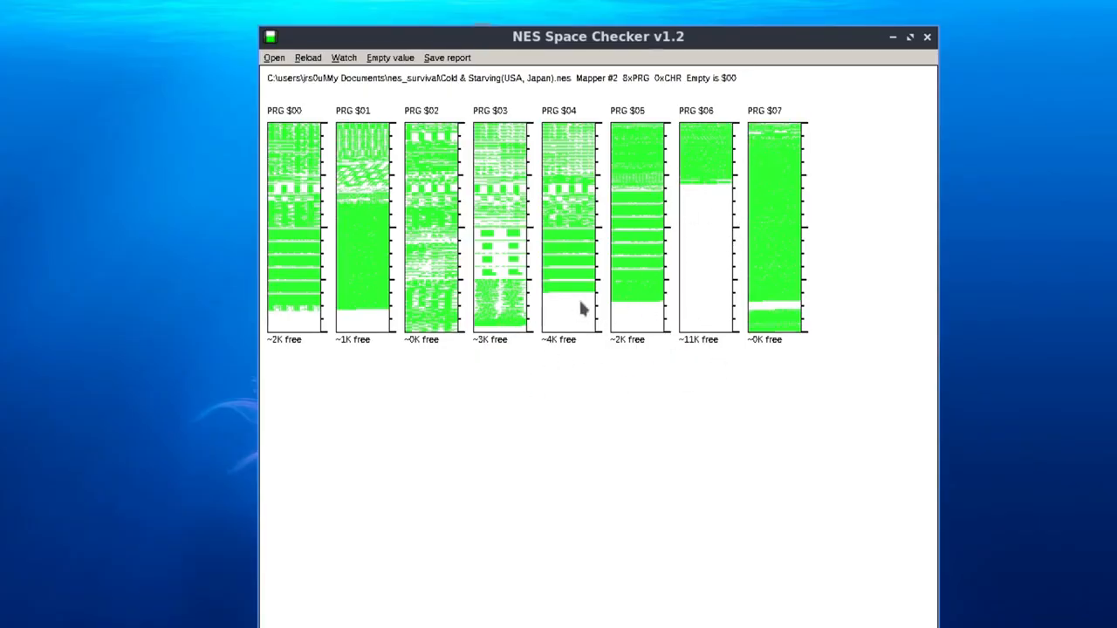
pyautogui.moveTo(729, 300)
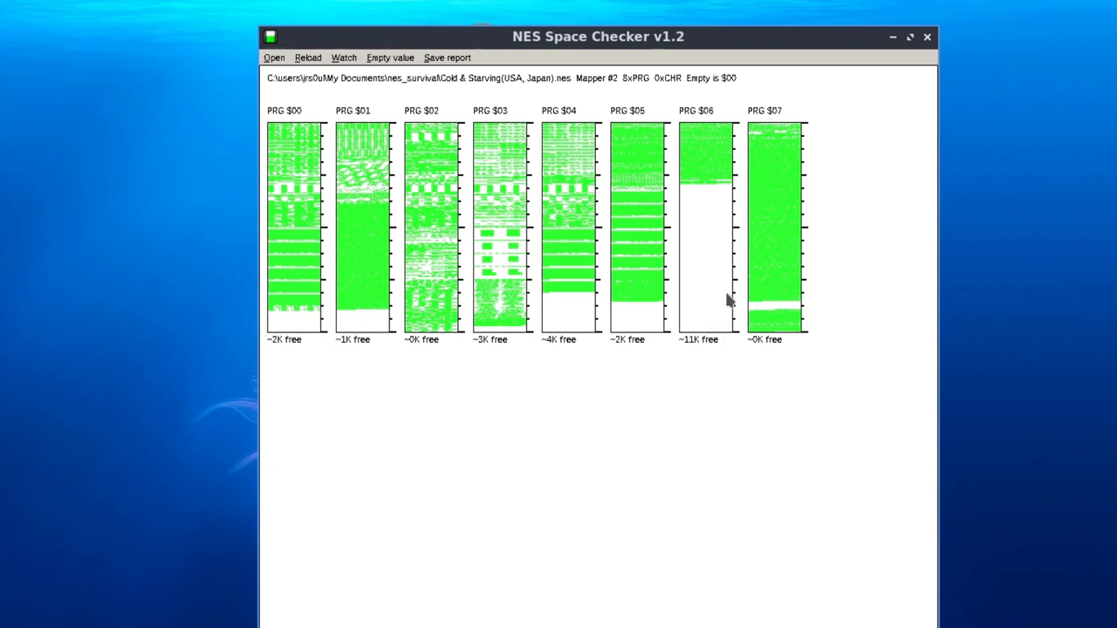
pyautogui.moveTo(729, 211)
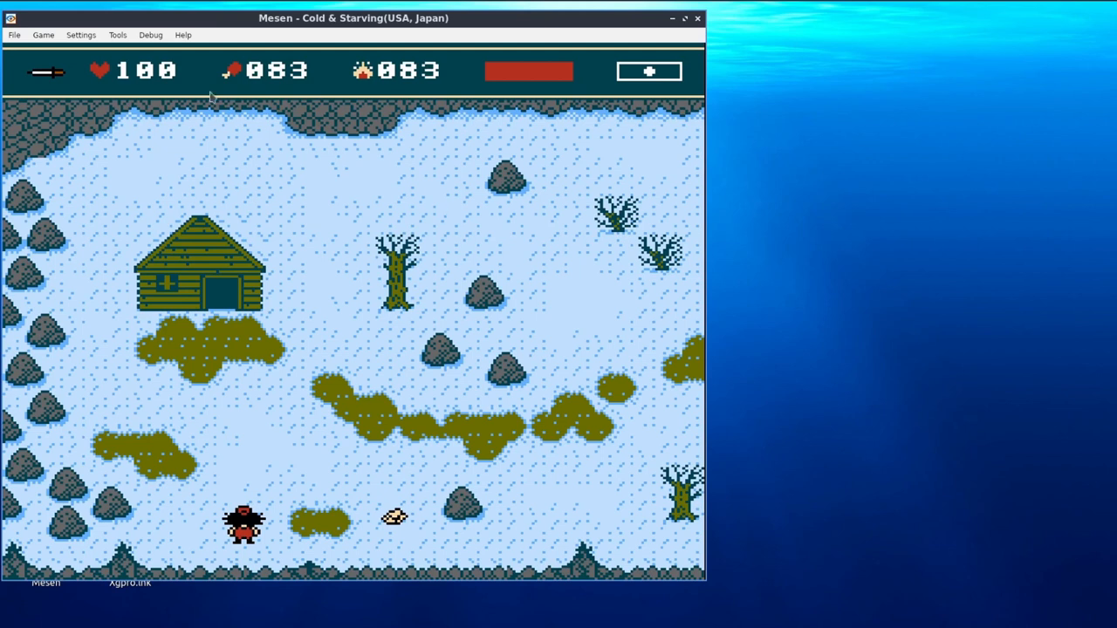
# Show the Sprite Viewer from the Debug menu, listing each sprite's position, size and tile
pyautogui.click(150, 34)
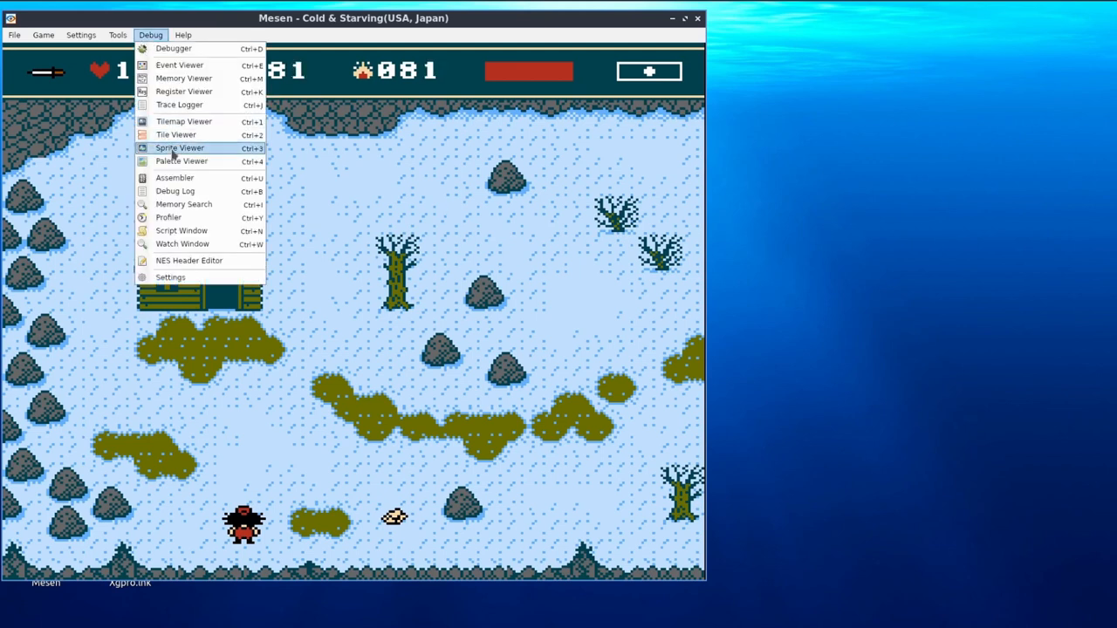
pyautogui.click(179, 148)
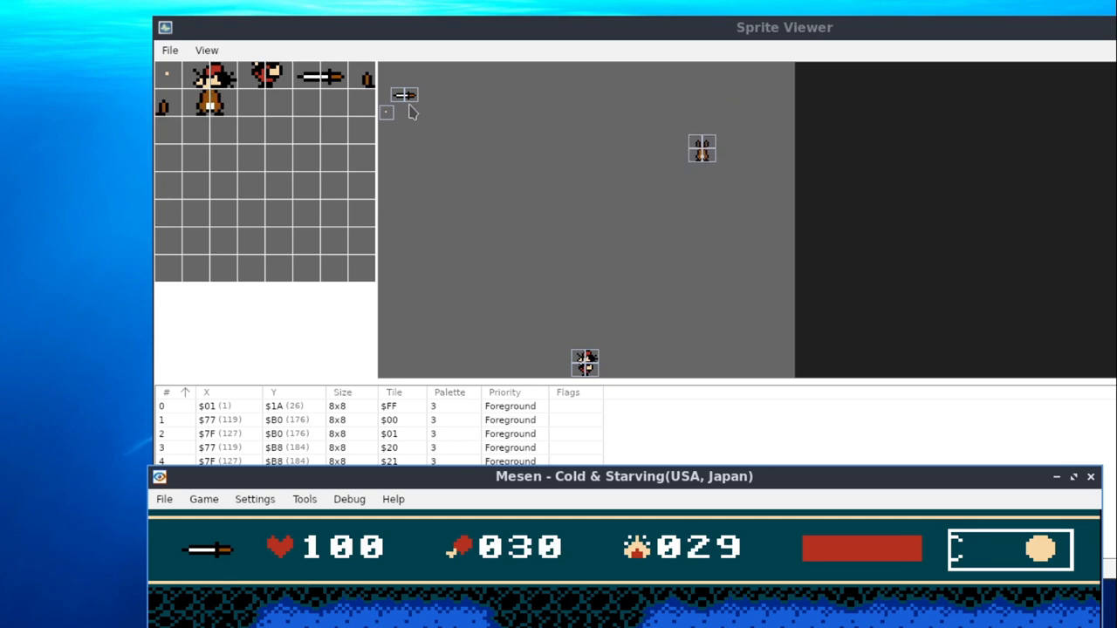
pyautogui.moveTo(702, 96)
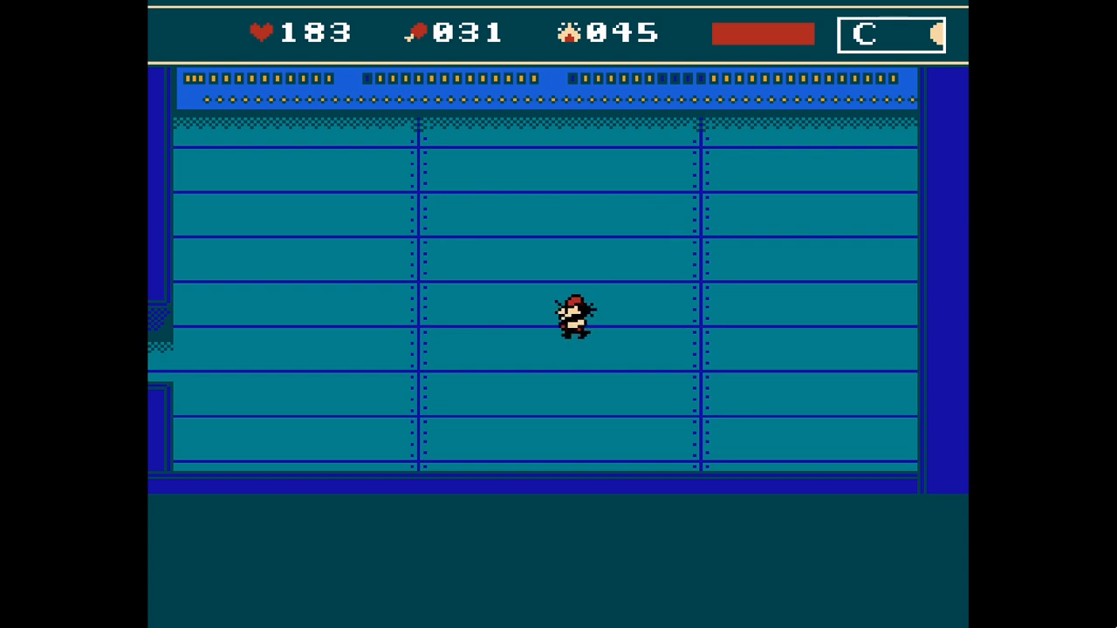
# Show the Tilemap Viewer from the Debug menu and place it beside the game window
pyautogui.click(118, 35)
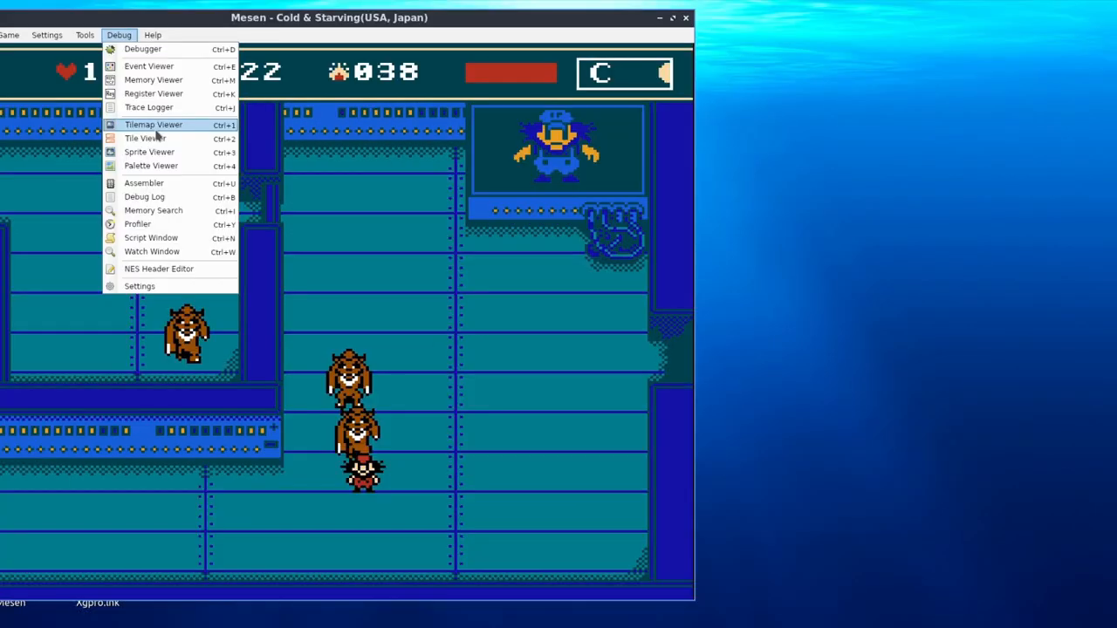
pyautogui.click(153, 124)
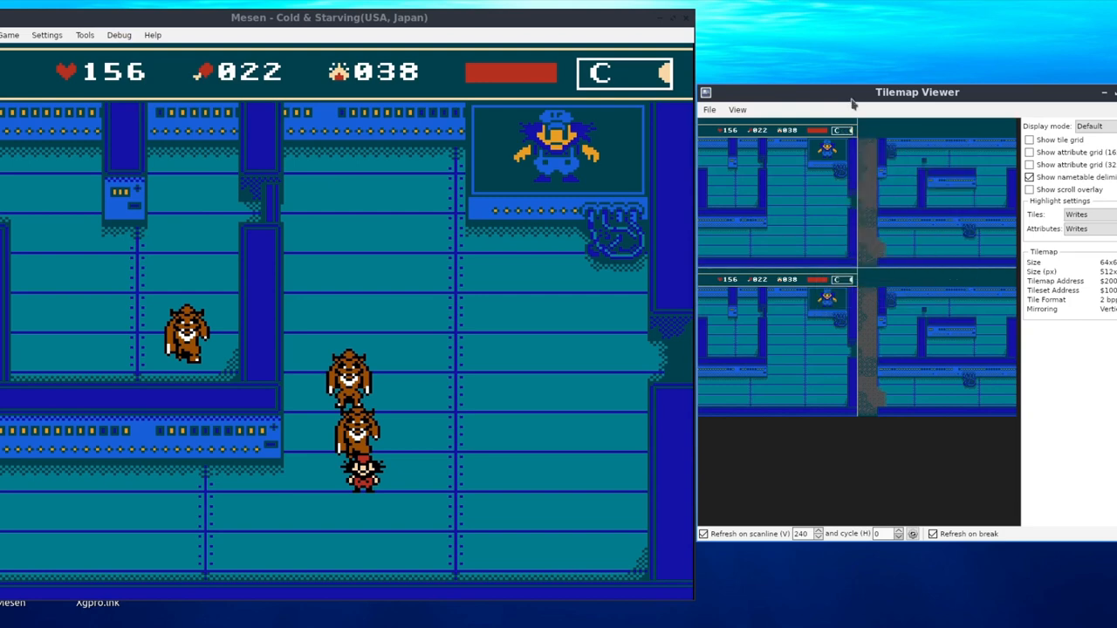
pyautogui.moveTo(916, 92); pyautogui.dragTo(849, 126)
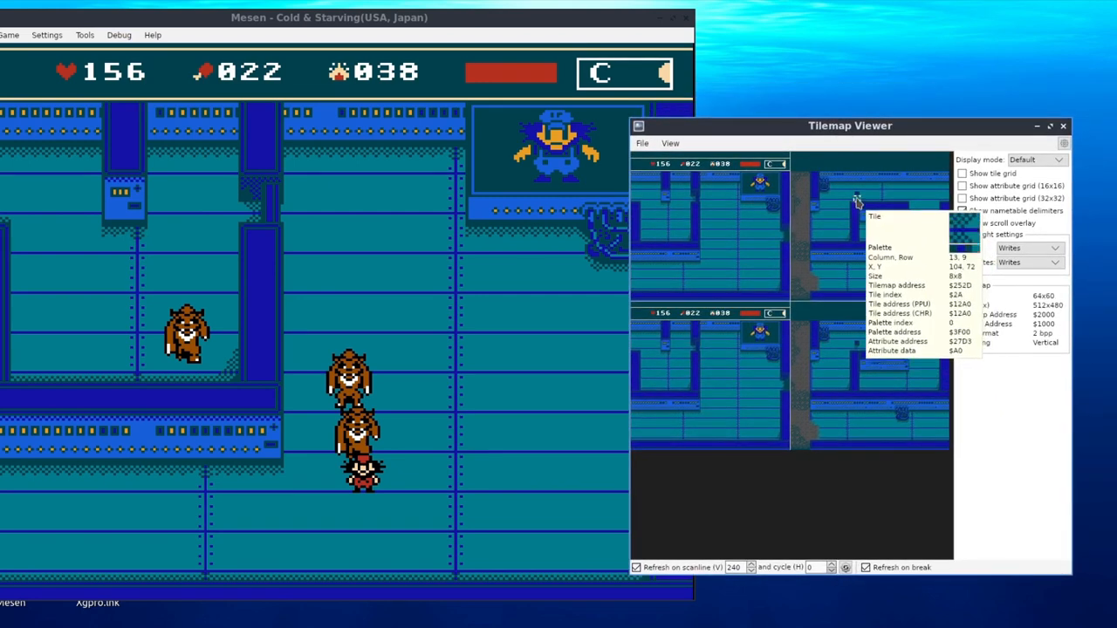
pyautogui.moveTo(860, 194)
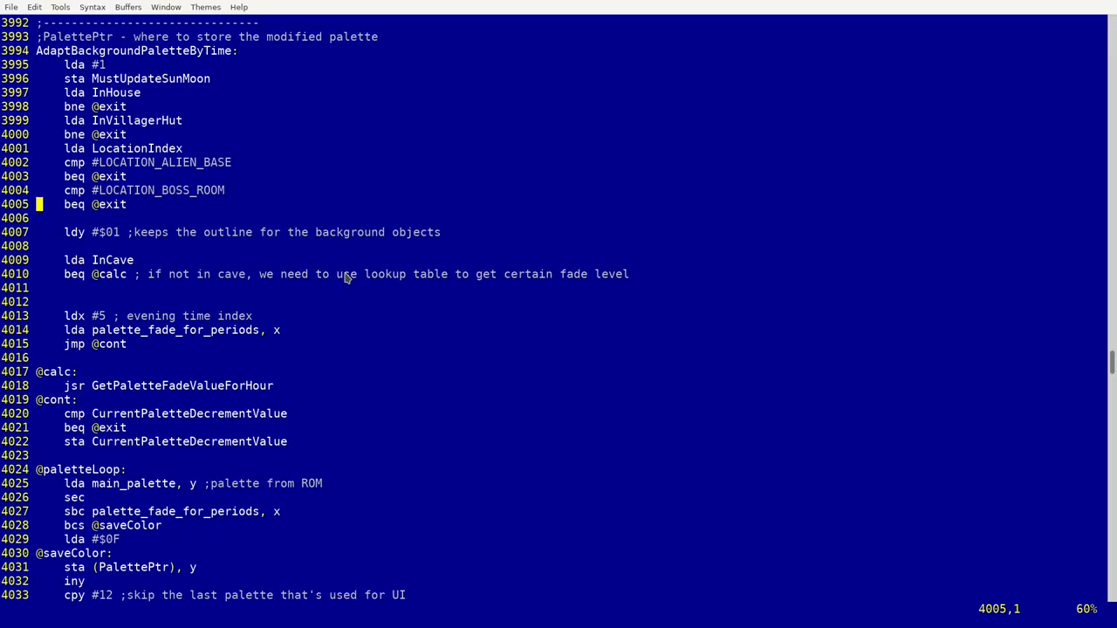
pyautogui.moveTo(345, 277)
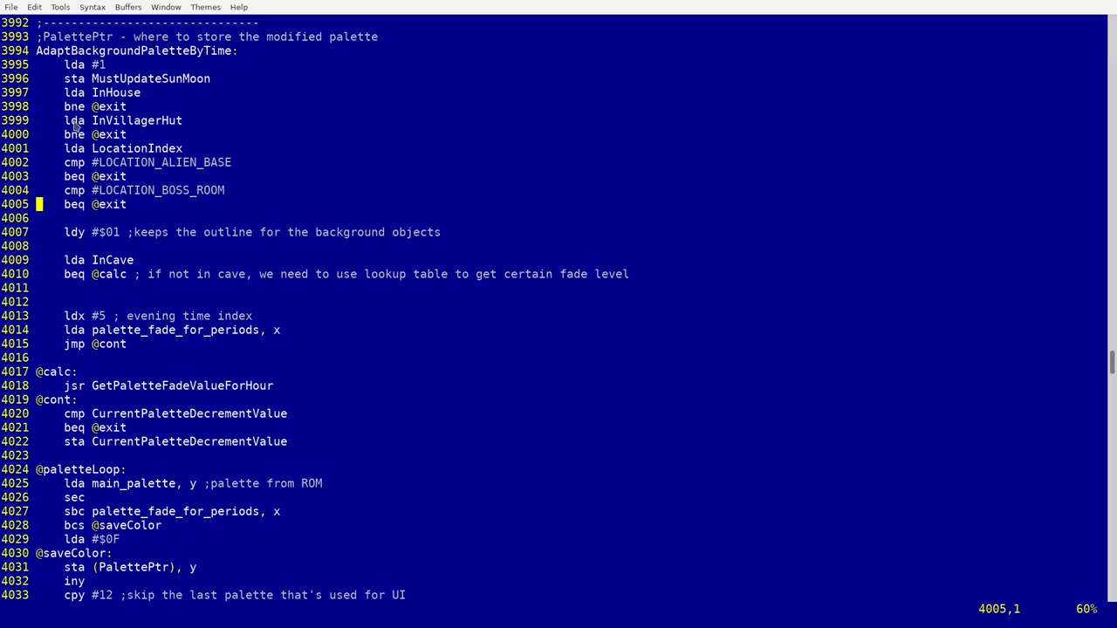
pyautogui.click(161, 454)
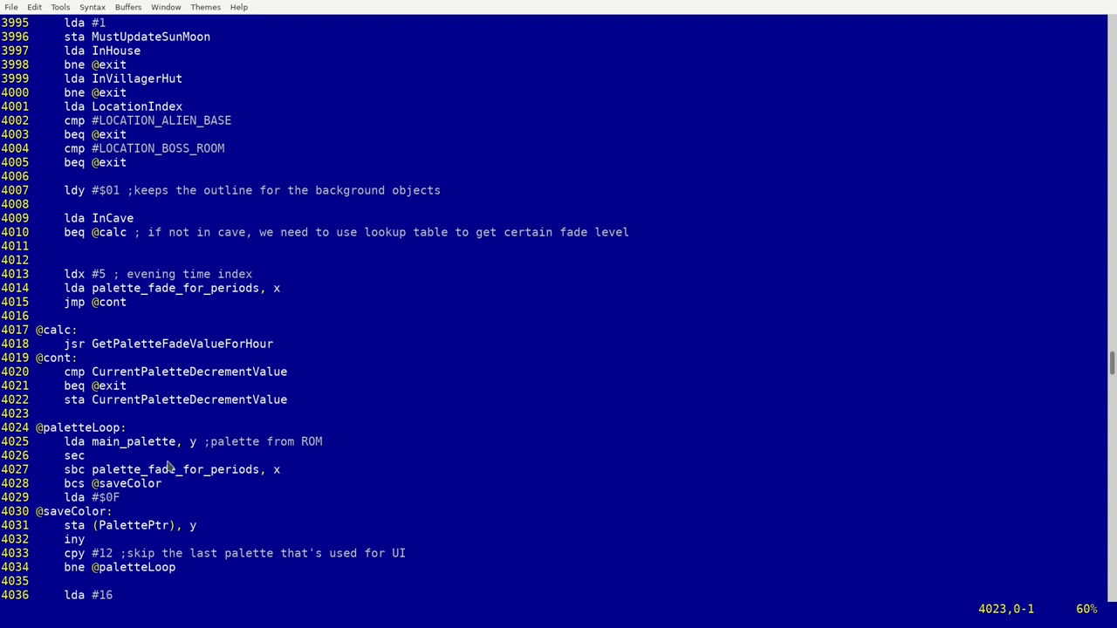
pyautogui.scroll(-3)
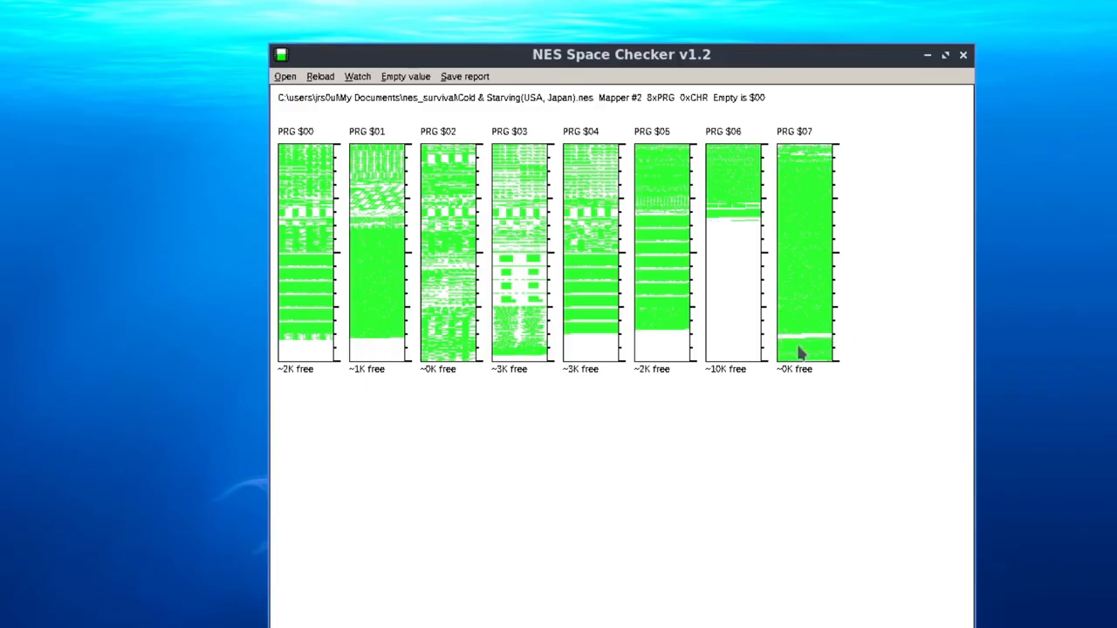
pyautogui.moveTo(779, 347)
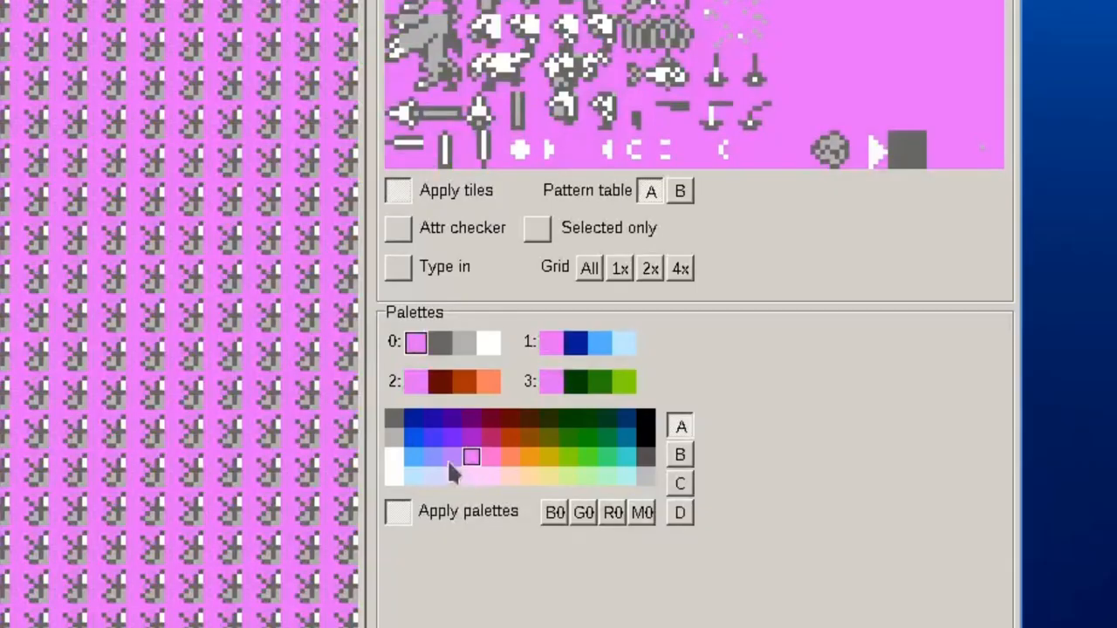
# Pick the pink swatch as the shared palette background colour
pyautogui.click(529, 417)
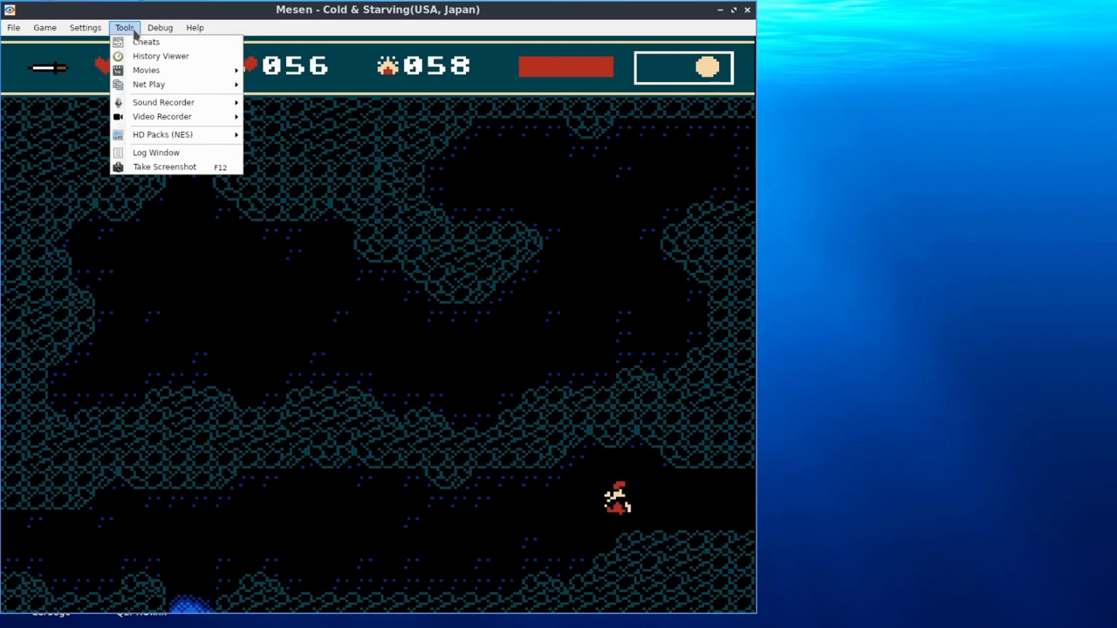
# Enable the Immortality cheat in the Cheats dialog and confirm with OK
pyautogui.click(146, 41)
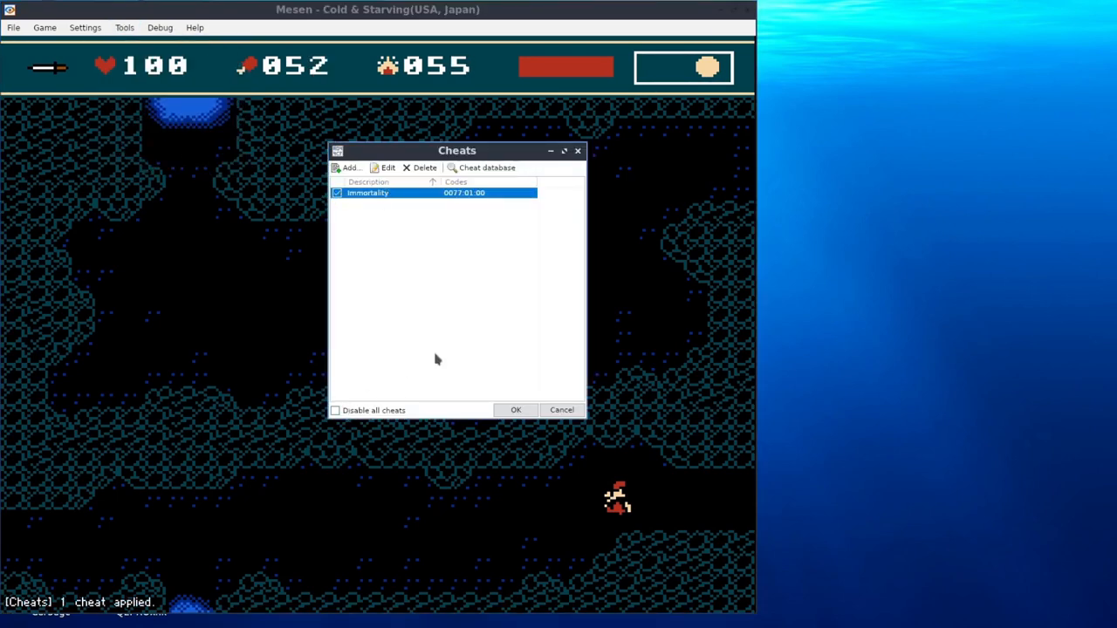
pyautogui.click(515, 410)
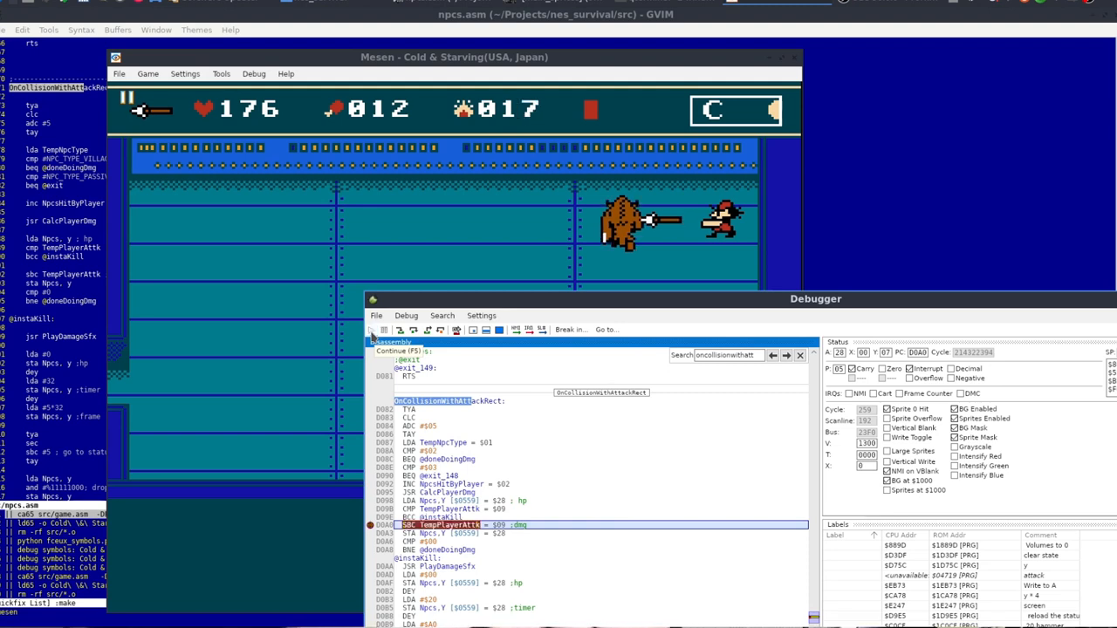
# Continue execution after the breakpoint at SBC TempPlayerAttk is hit
pyautogui.click(371, 330)
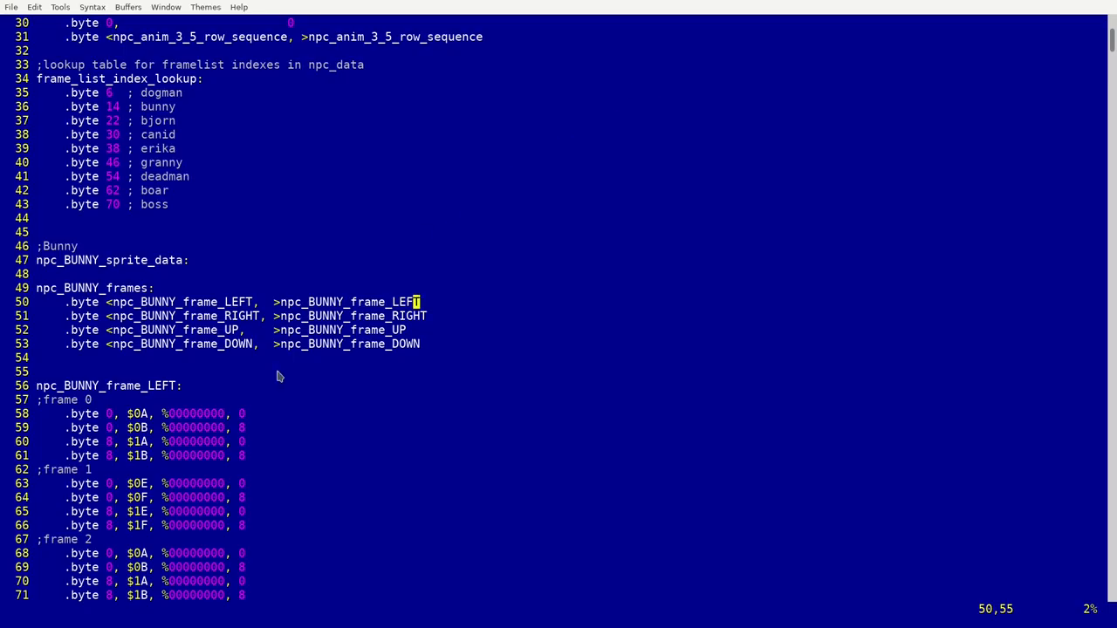
# Start a visual selection in the bunny's frame data below the frame-list table
pyautogui.scroll(-3)
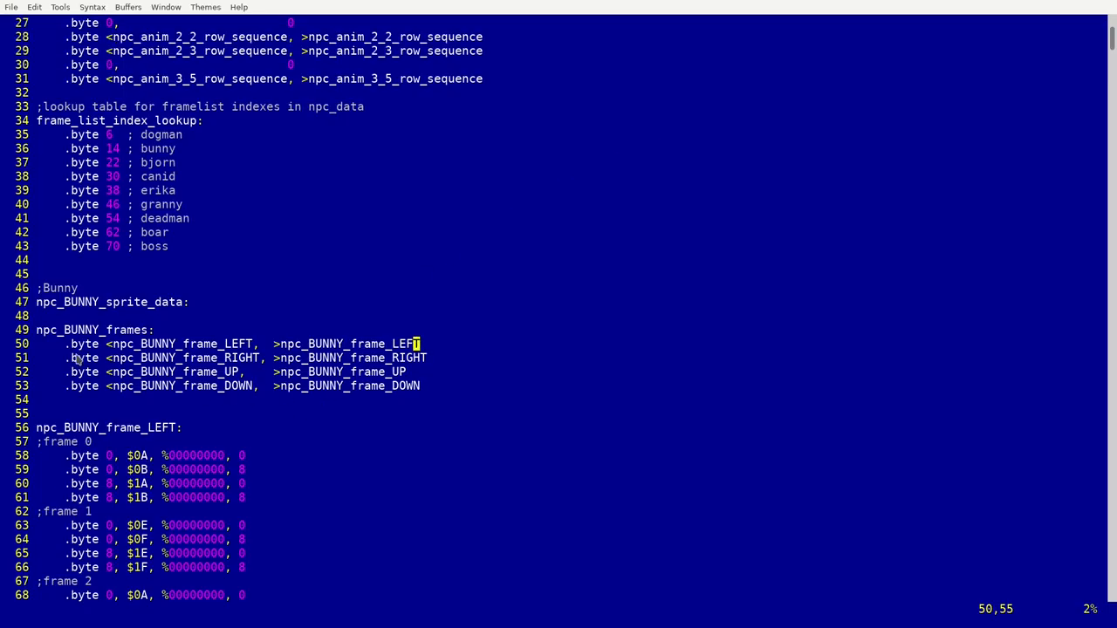
pyautogui.press('v')
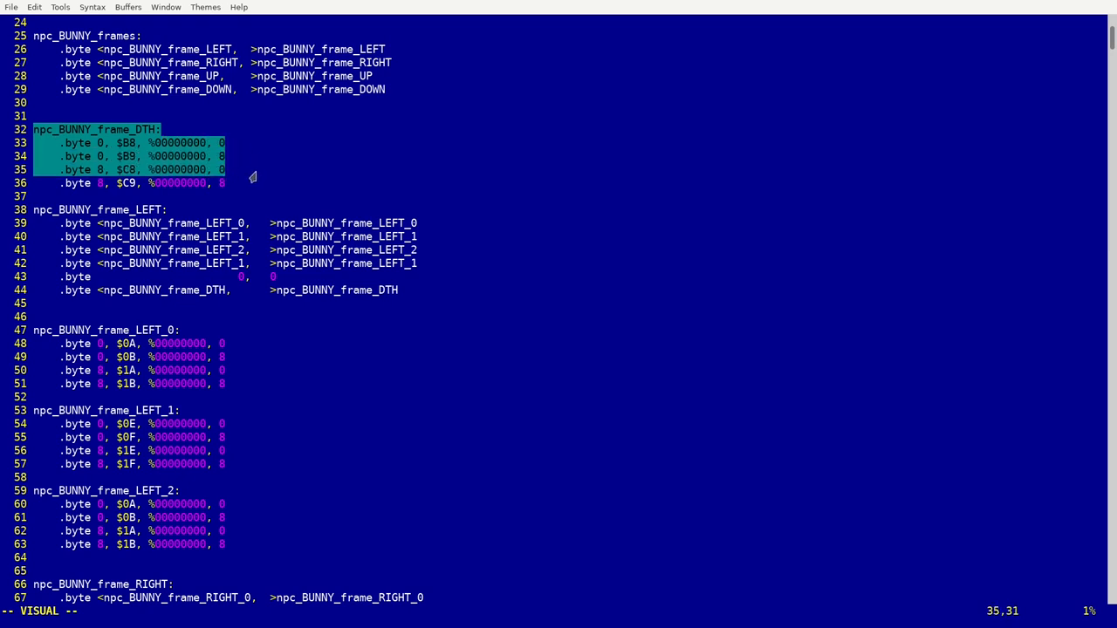
# Clear the death-frame selection and move down to the npc_BUNNY_frame_RIGHT list
pyautogui.click(221, 384)
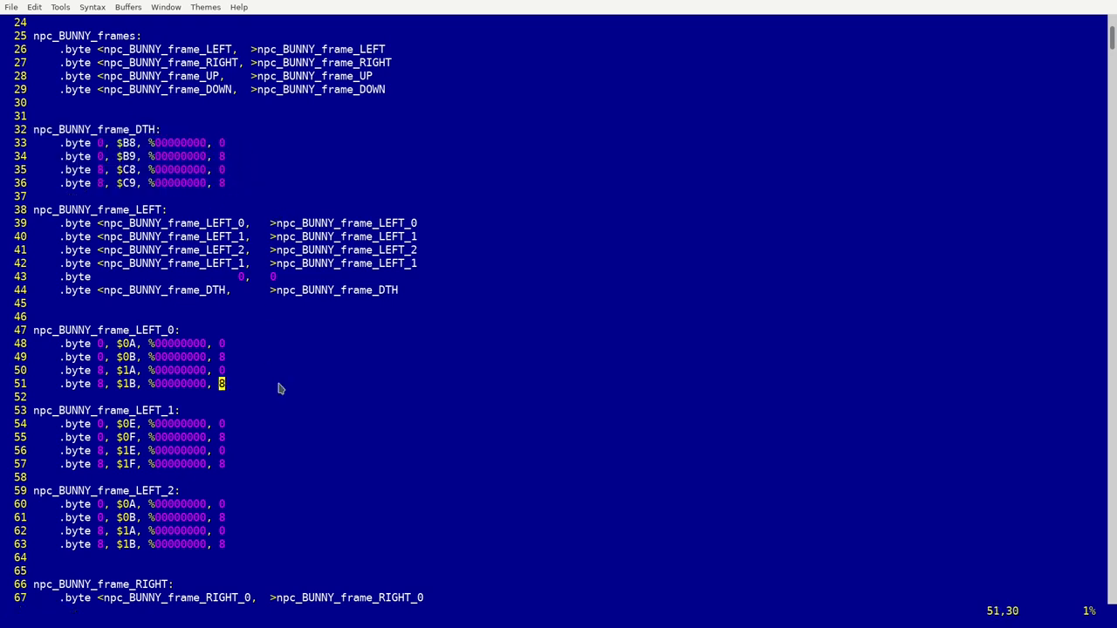
pyautogui.scroll(-3)
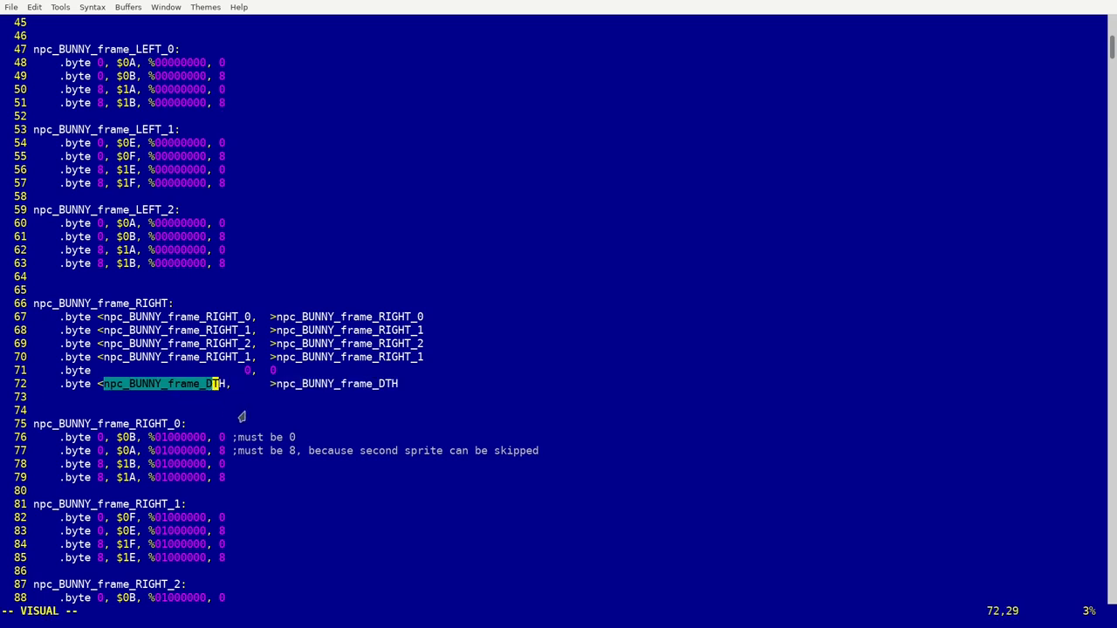
pyautogui.scroll(-3)
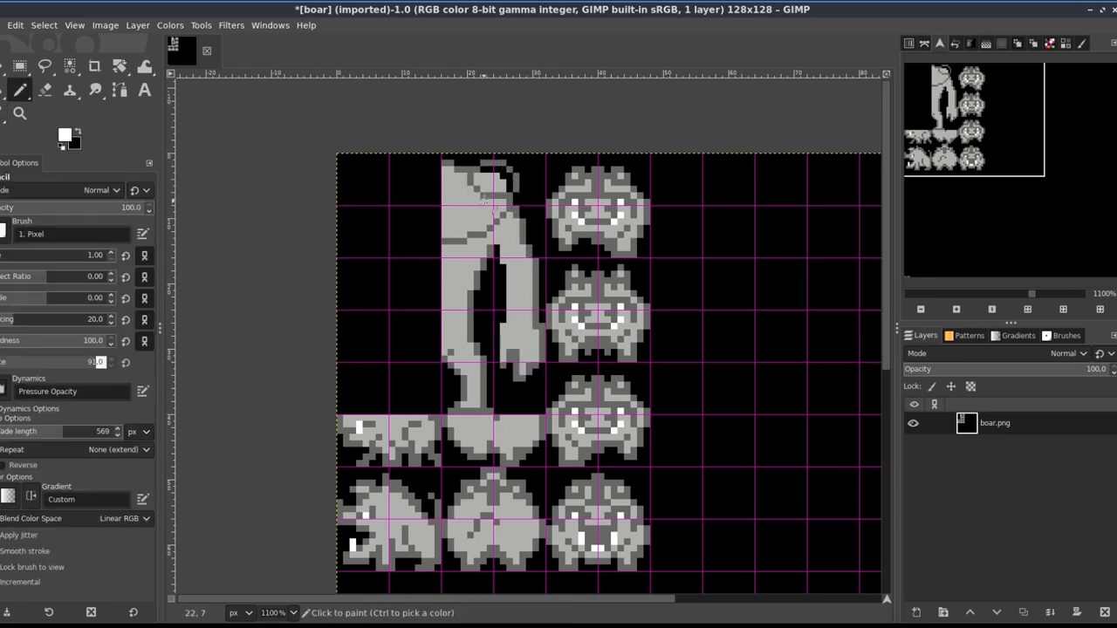
# View the imported 128×128 boar.png sprite sheet with the grid shown
pyautogui.click(491, 179)
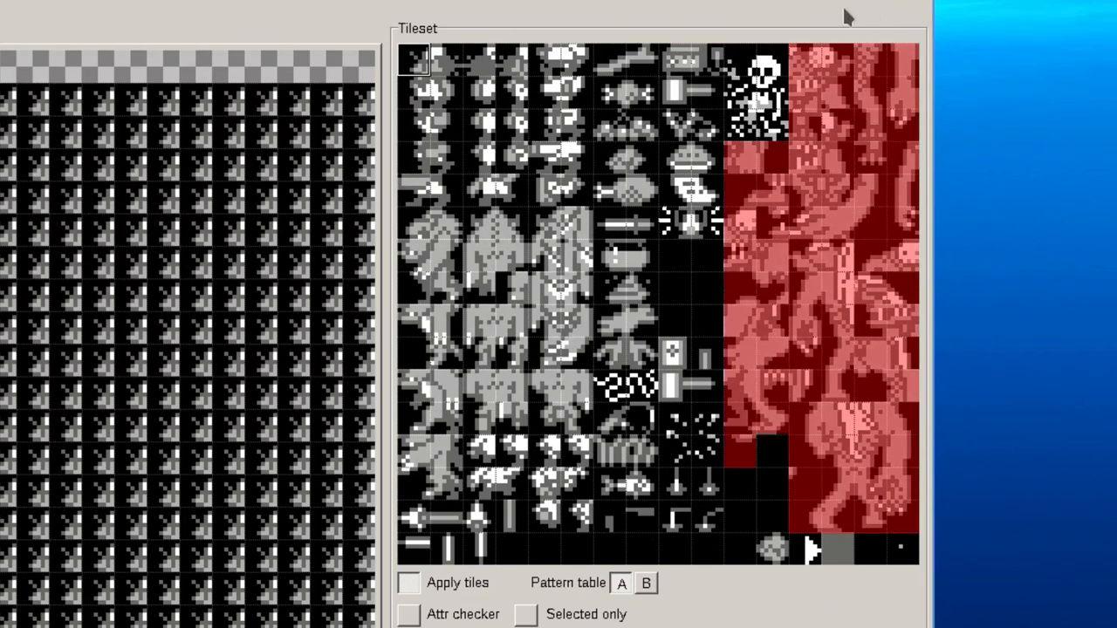
pyautogui.moveTo(1032, 414)
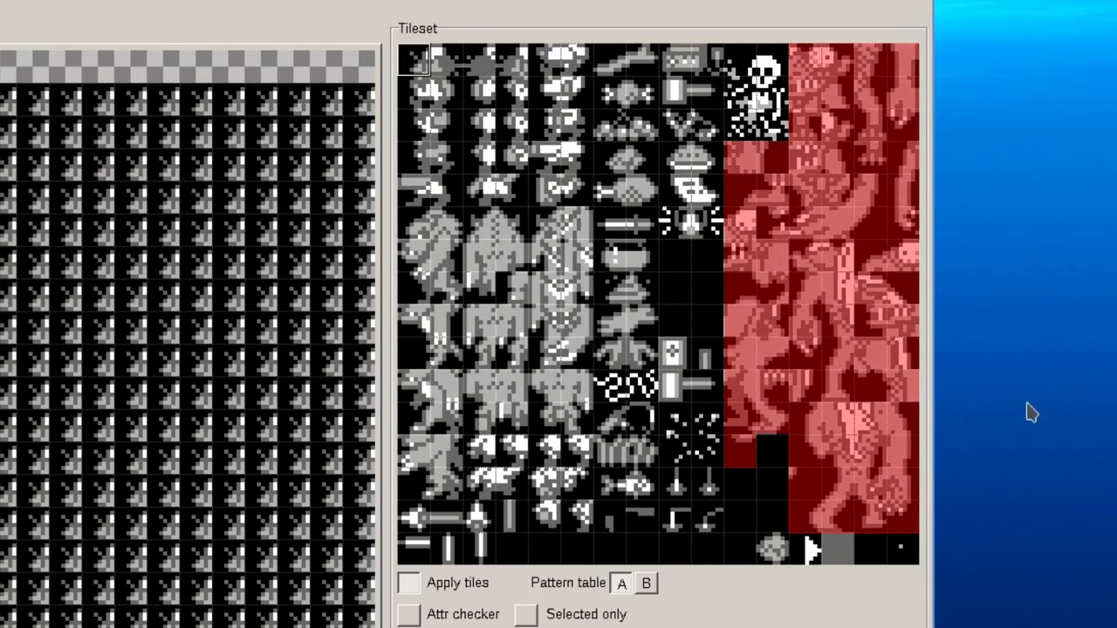
pyautogui.moveTo(781, 619)
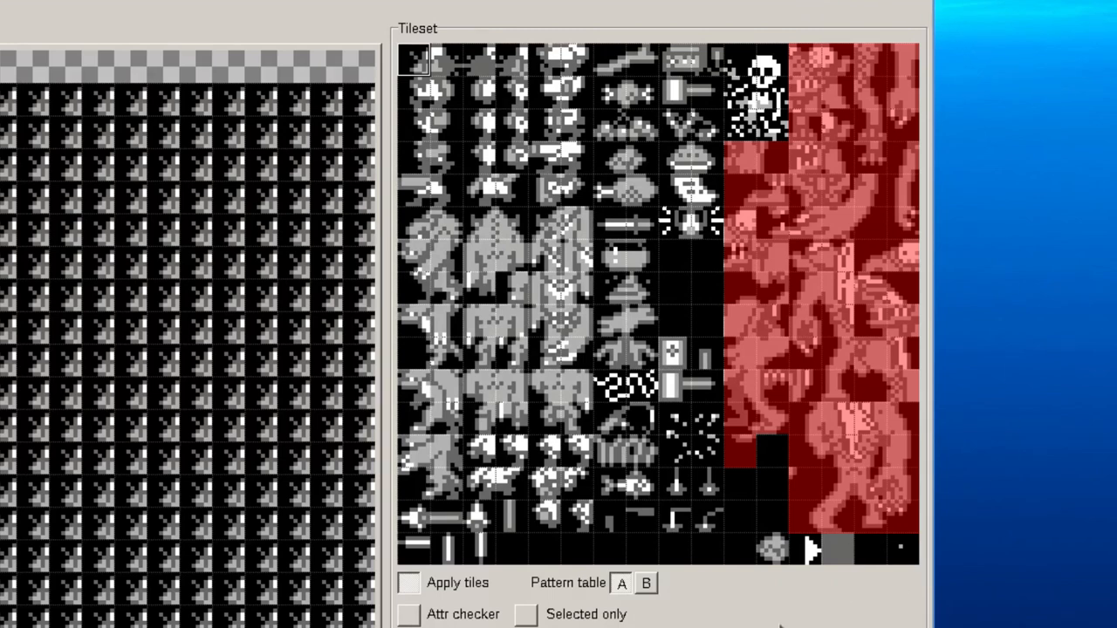
pyautogui.moveTo(985, 356)
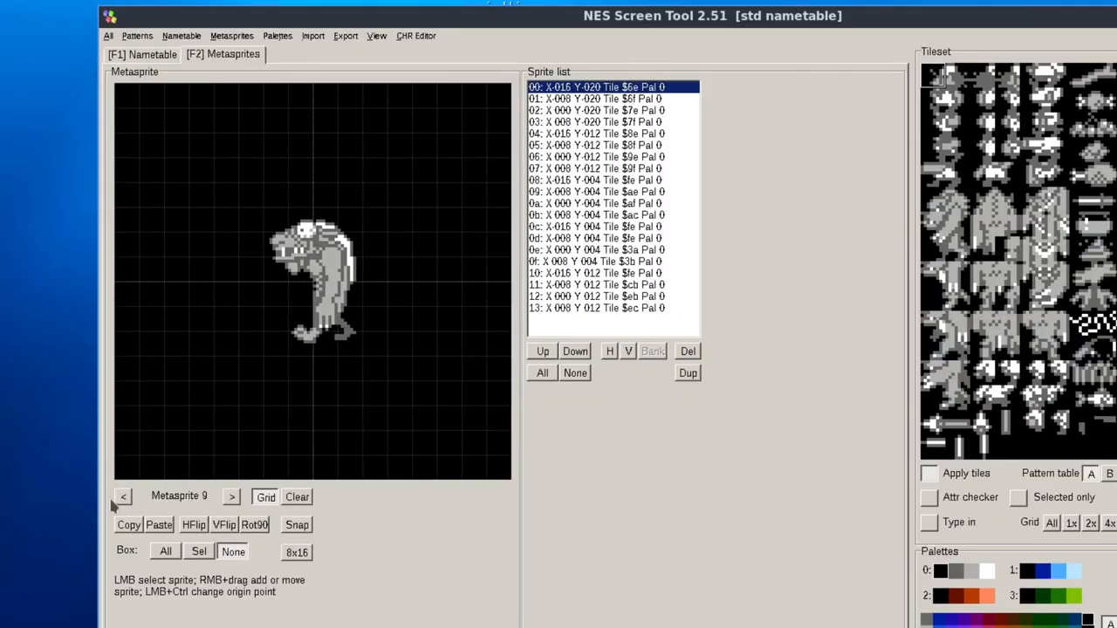
# Cycle through boss metasprites 2, 8, 9 and 11 to compare walk and attack poses
pyautogui.click(122, 496)
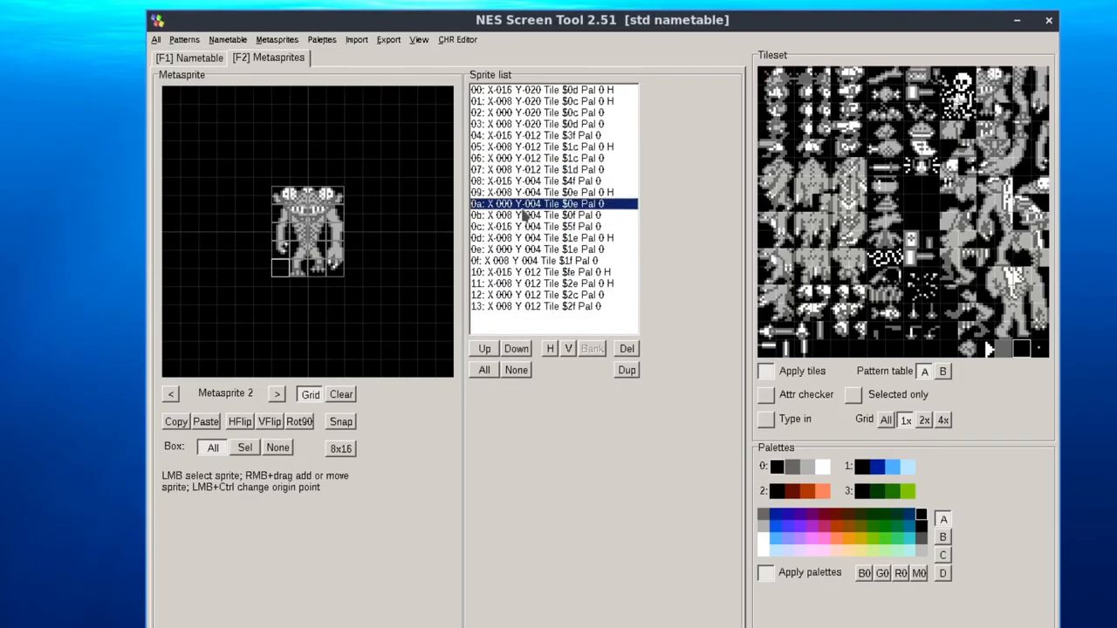
pyautogui.click(276, 393)
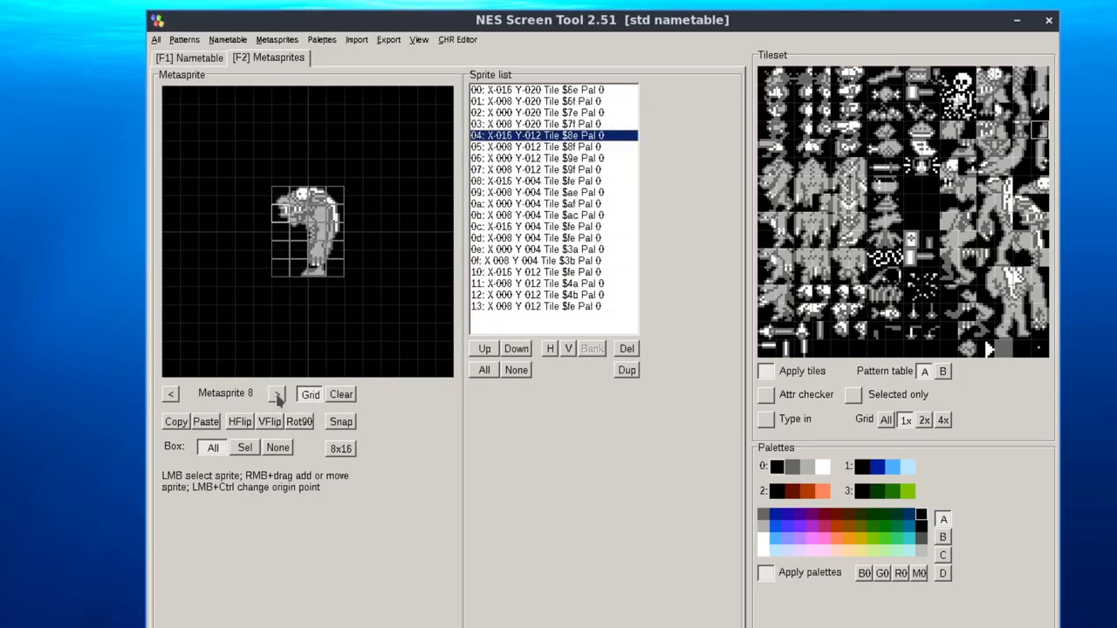
pyautogui.click(276, 393)
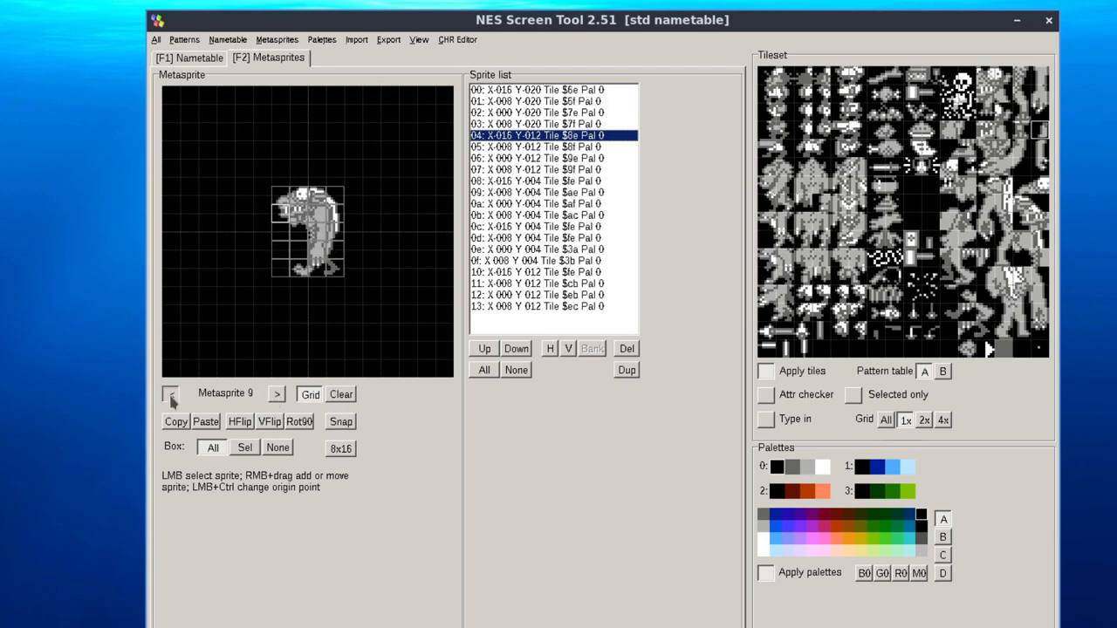
pyautogui.click(277, 40)
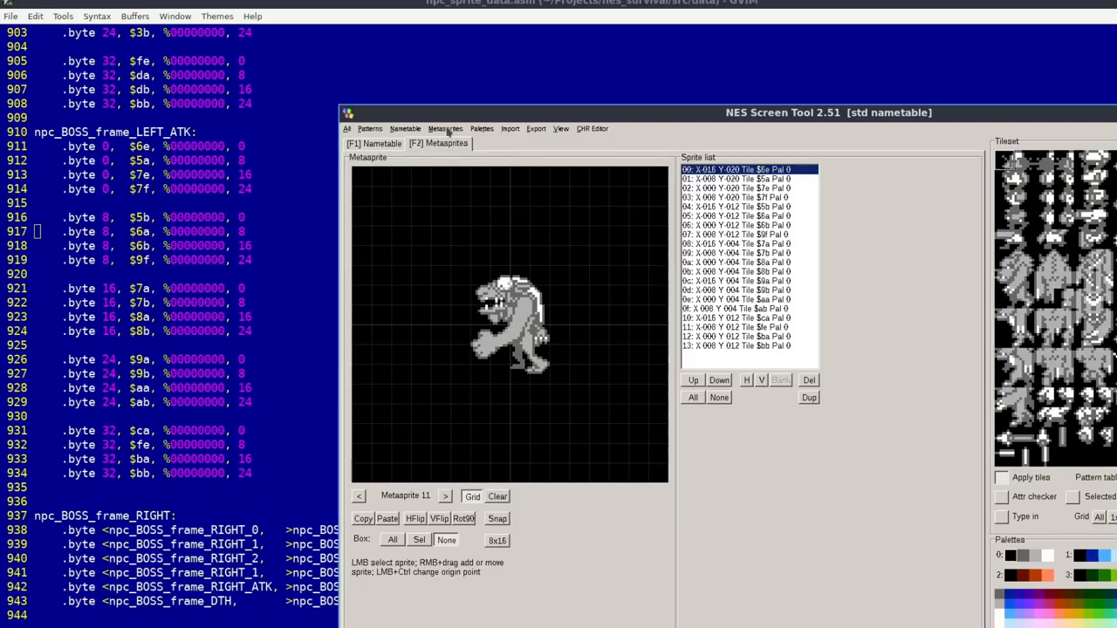
pyautogui.moveTo(270, 476)
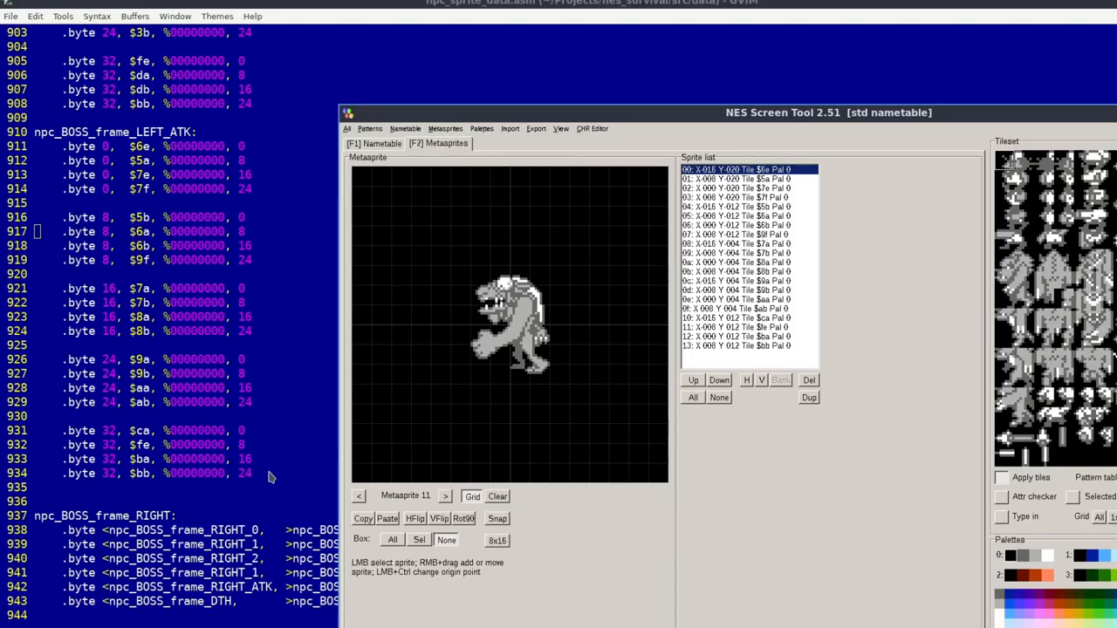
# Focus npc_sprite_data.asm at the npc_BOSS_frame_LEFT_ATK block
pyautogui.click(35, 16)
pyautogui.write('/16')
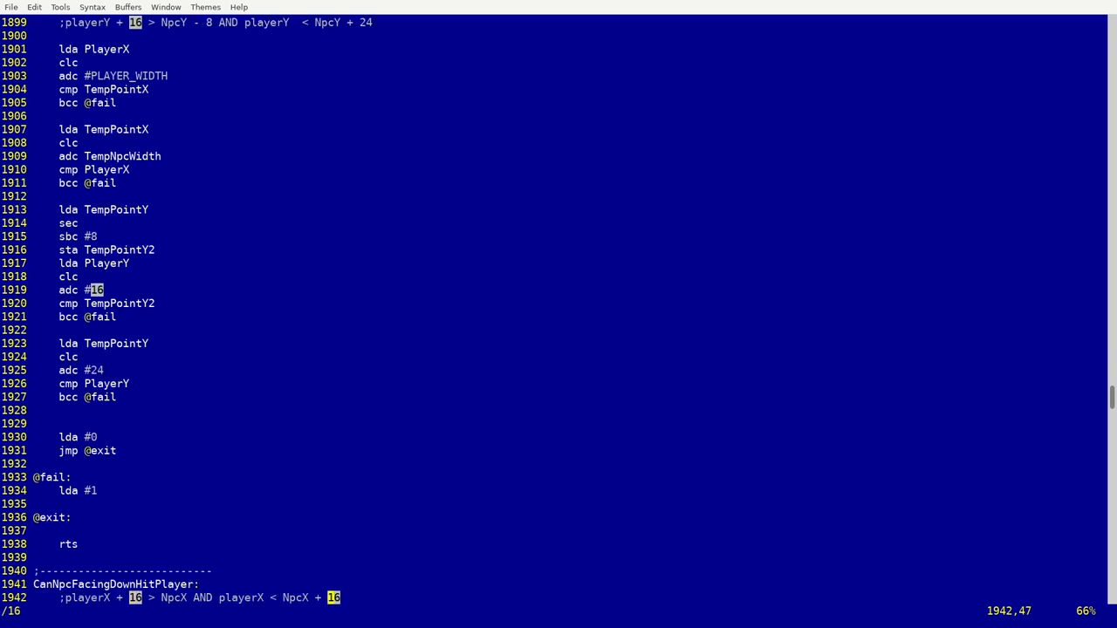
# Scroll the NPC collision routines to the collision-map test with its adc #12 offset
pyautogui.scroll(-3)
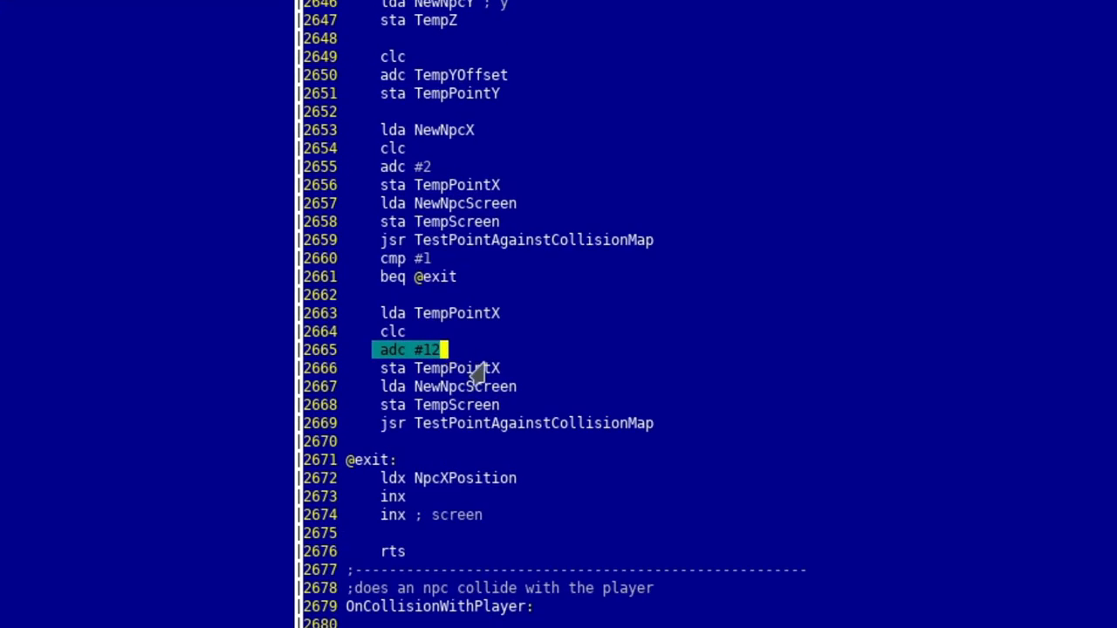
pyautogui.moveTo(427, 367)
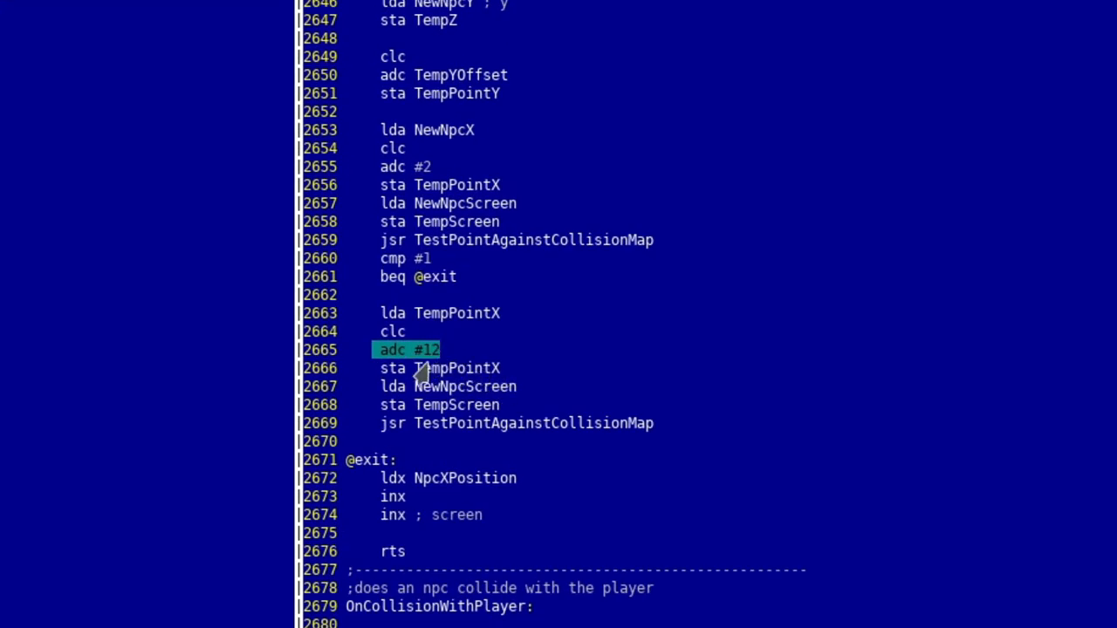